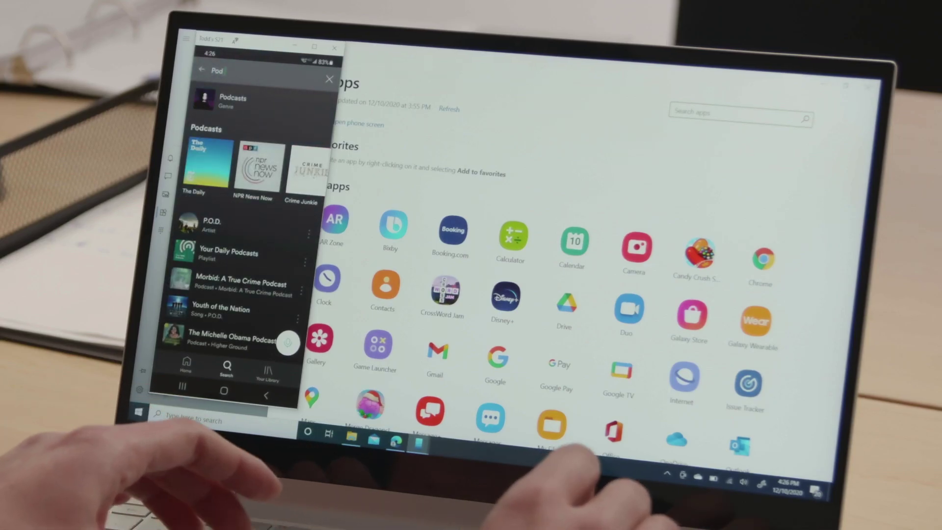
text(Sa)
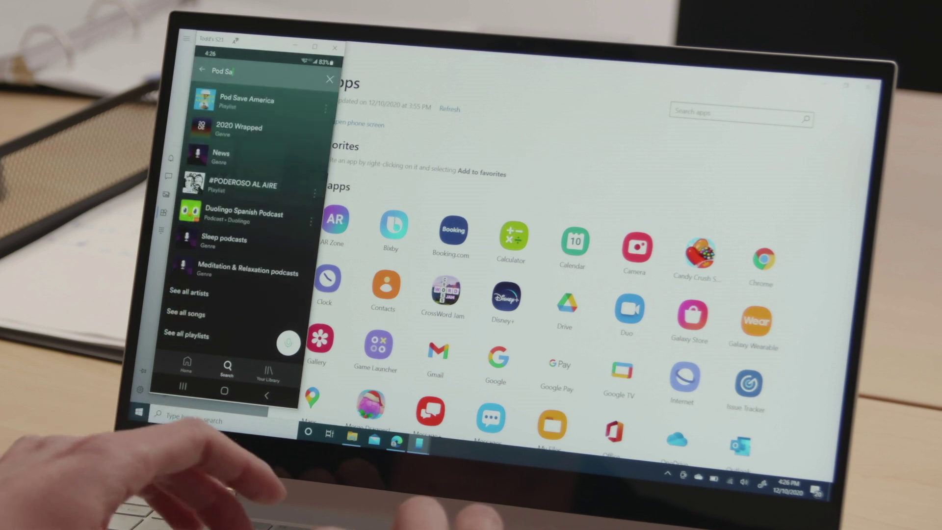